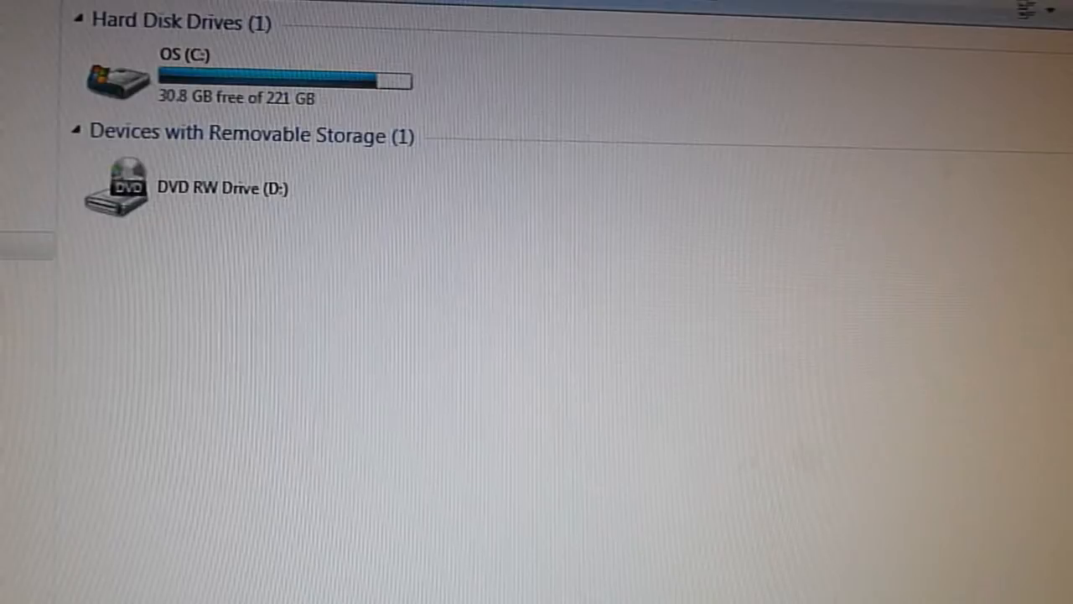
mouse_move(603, 13)
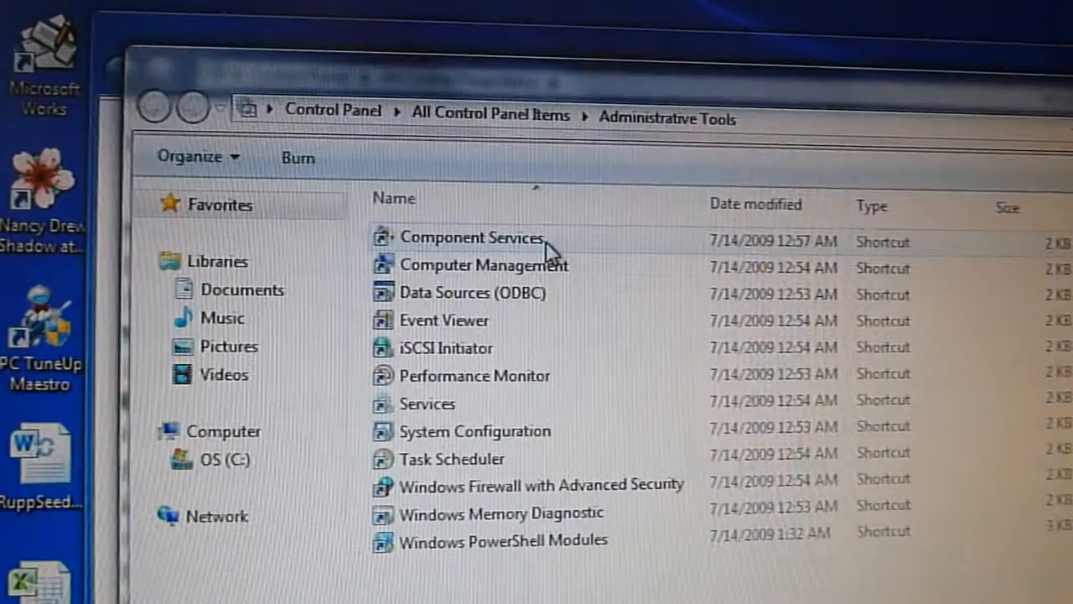
mouse_move(503, 265)
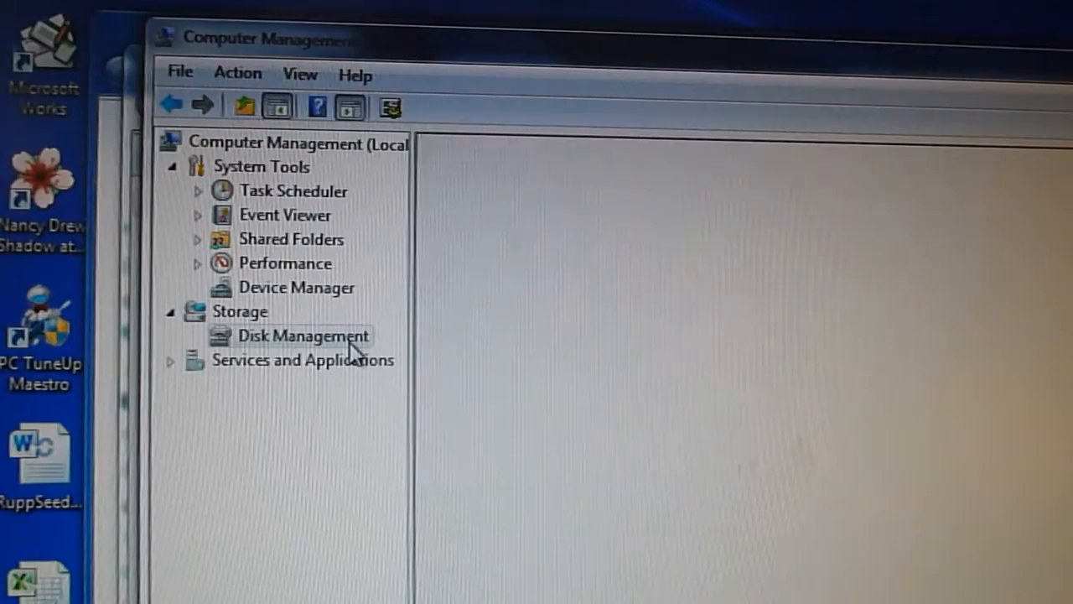
Bring up Disk Management under Storage so the attached disks and the Initialize Disk prompt appear.
left_click(302, 336)
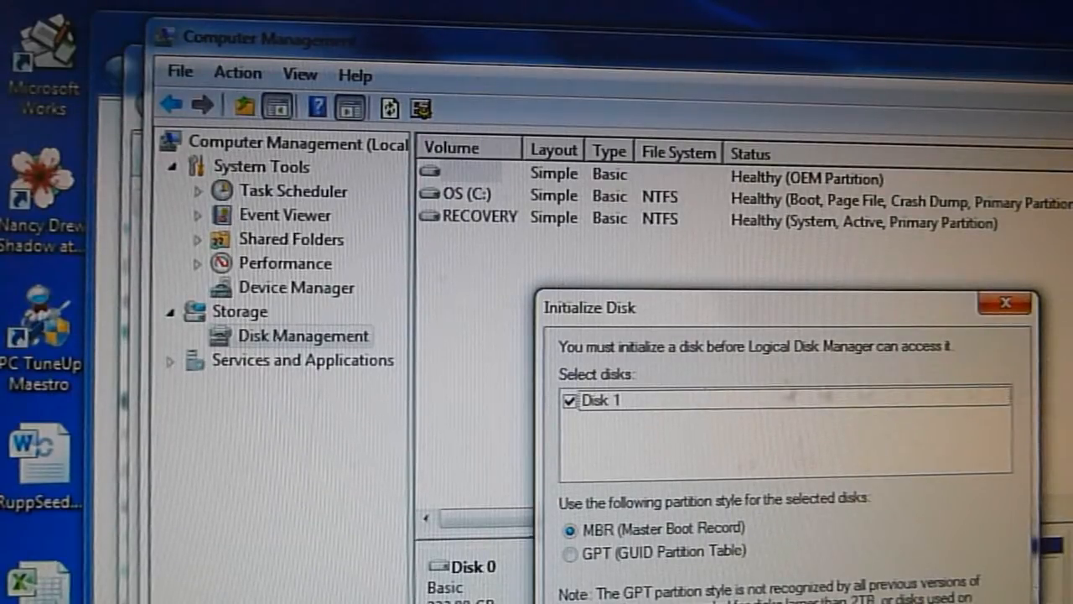
mouse_move(741, 371)
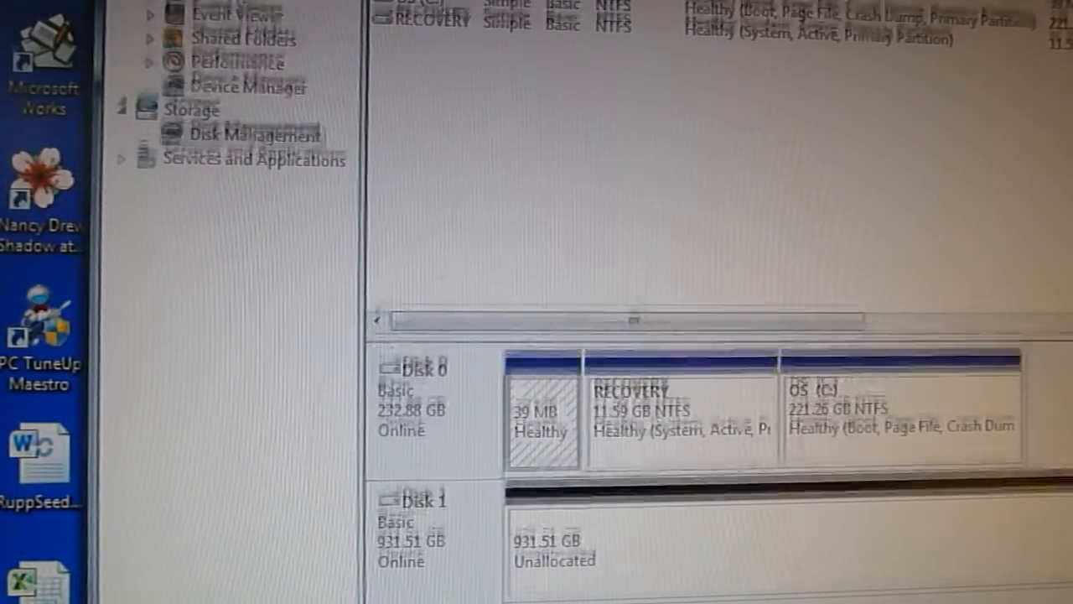
Launch the New Simple Volume Wizard from Disk 1's 931.51 GB unallocated space.
scroll("down", 3)
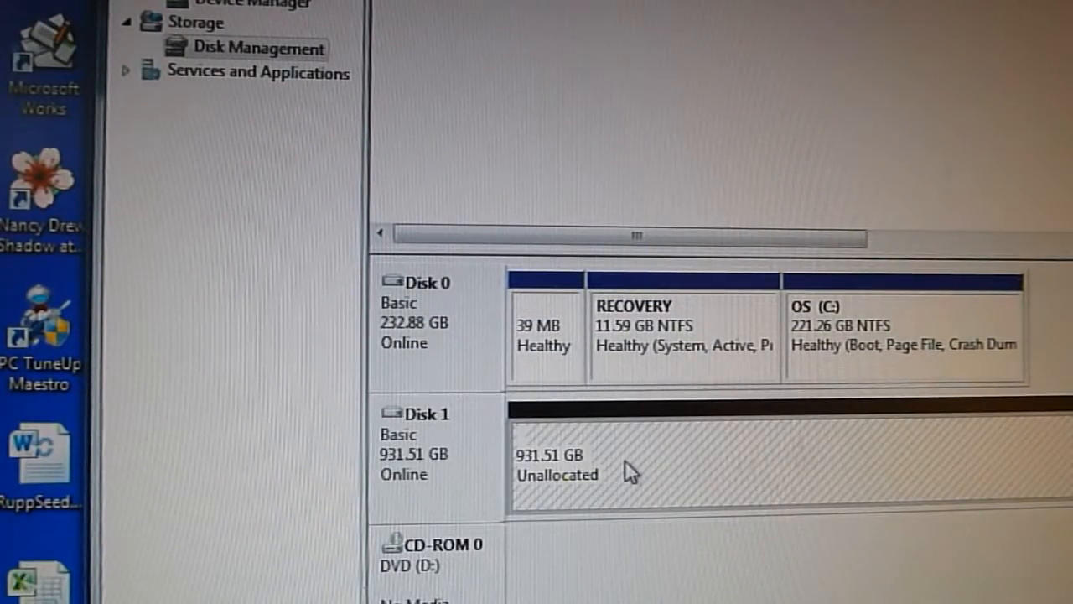
mouse_move(617, 467)
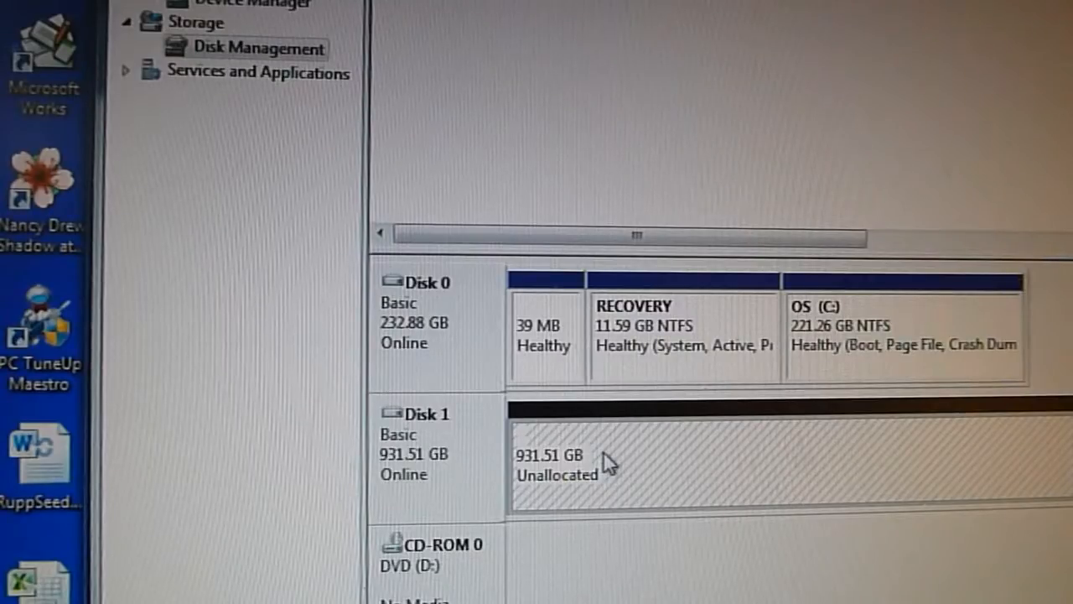
right_click(624, 462)
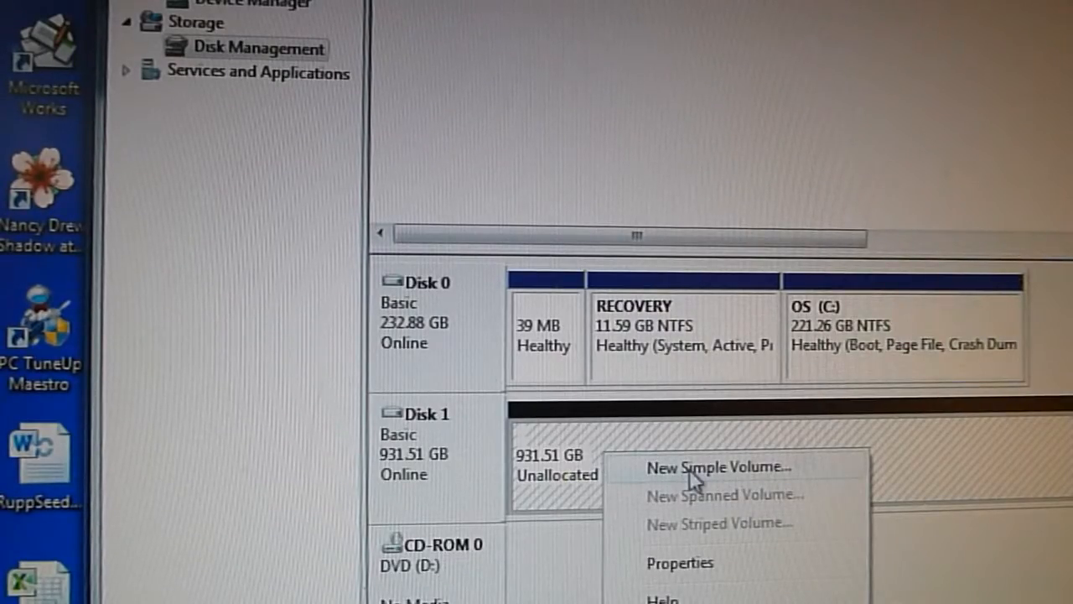
left_click(711, 466)
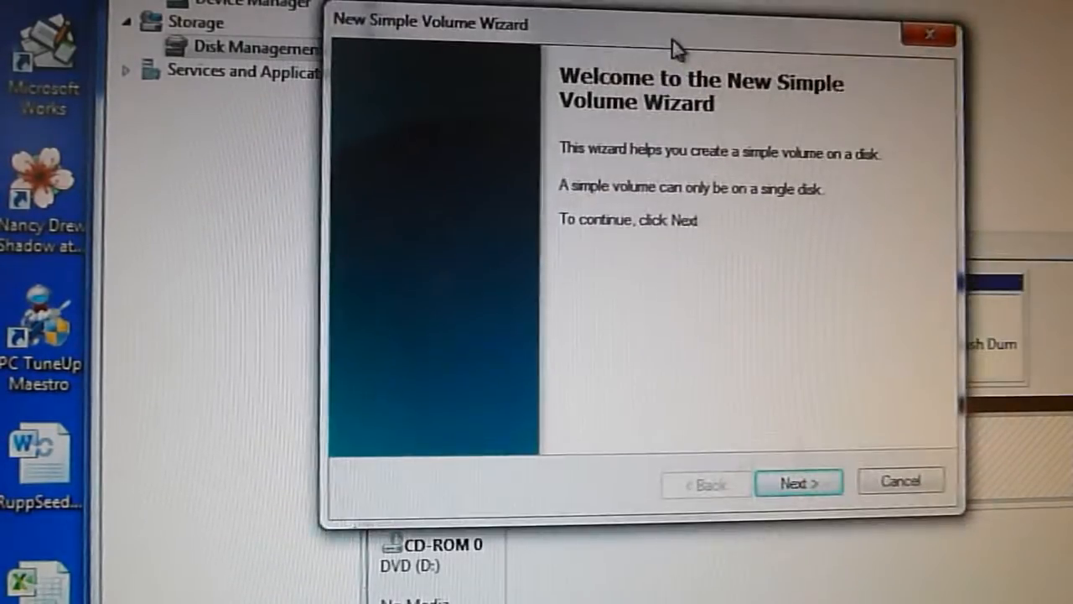
Complete the wizard with maximum size, drive letter E and NTFS quick format named New Volume.
left_click(798, 481)
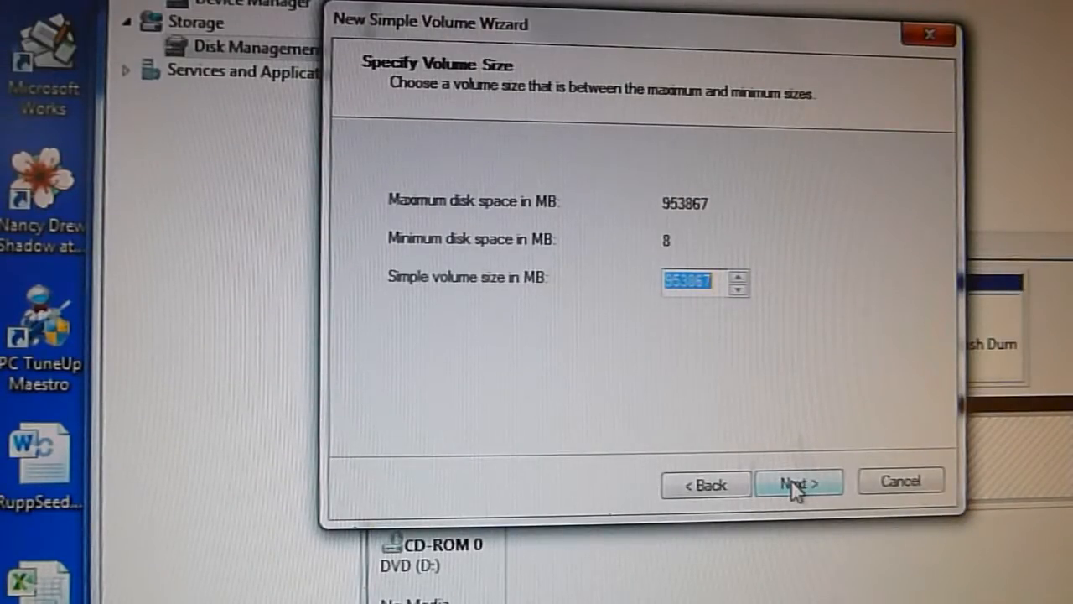
left_click(798, 481)
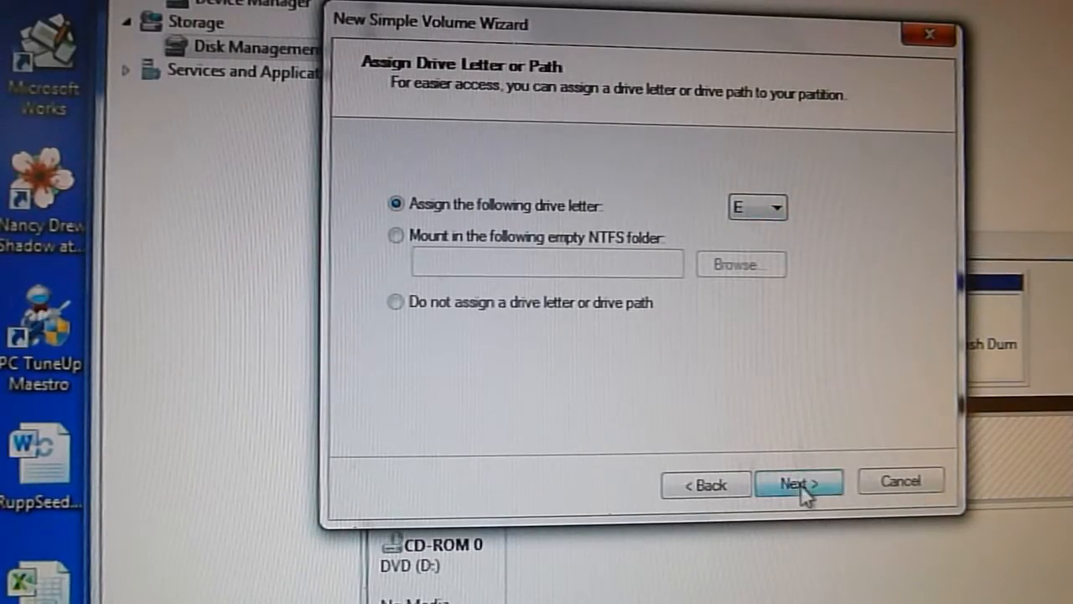
left_click(799, 480)
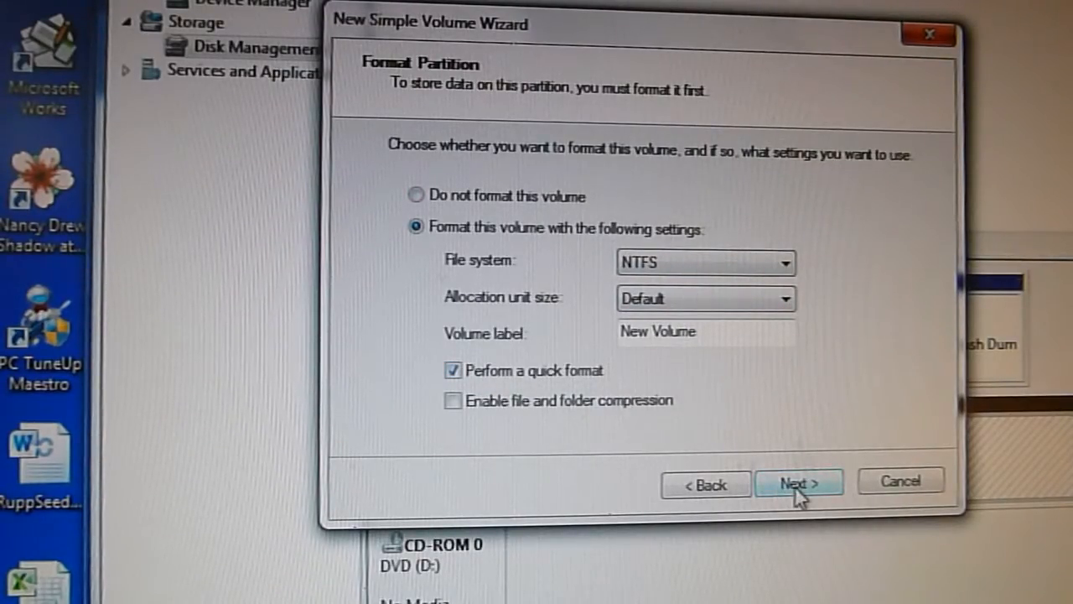
left_click(800, 483)
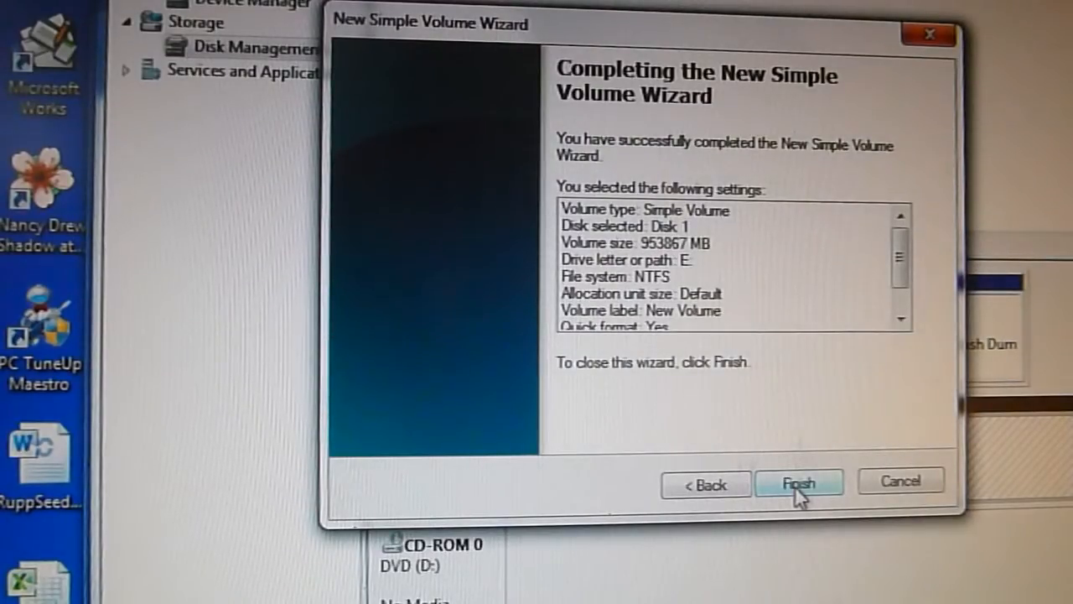
left_click(798, 480)
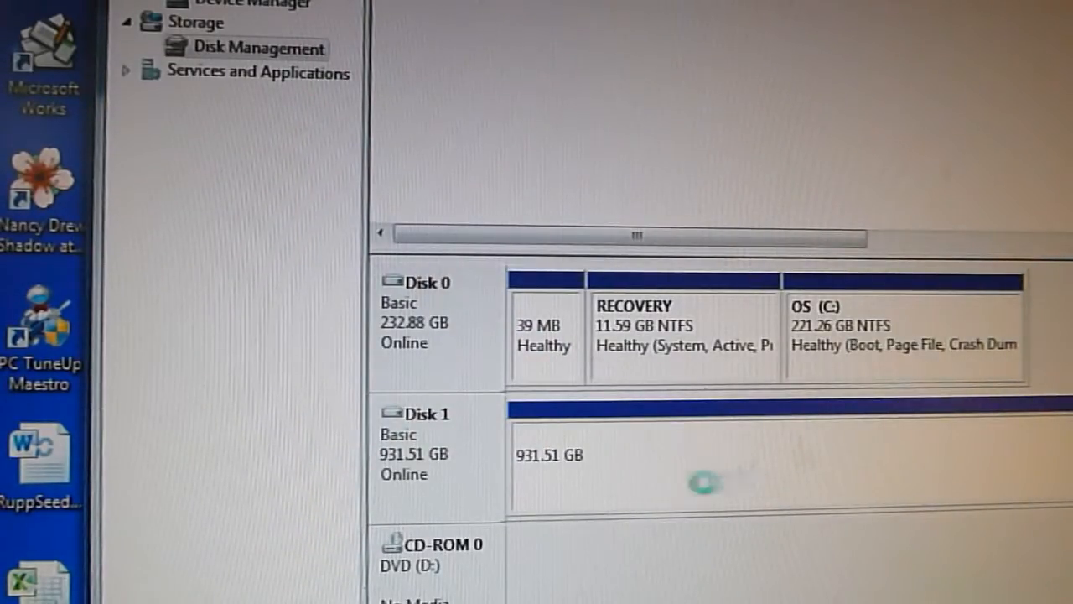